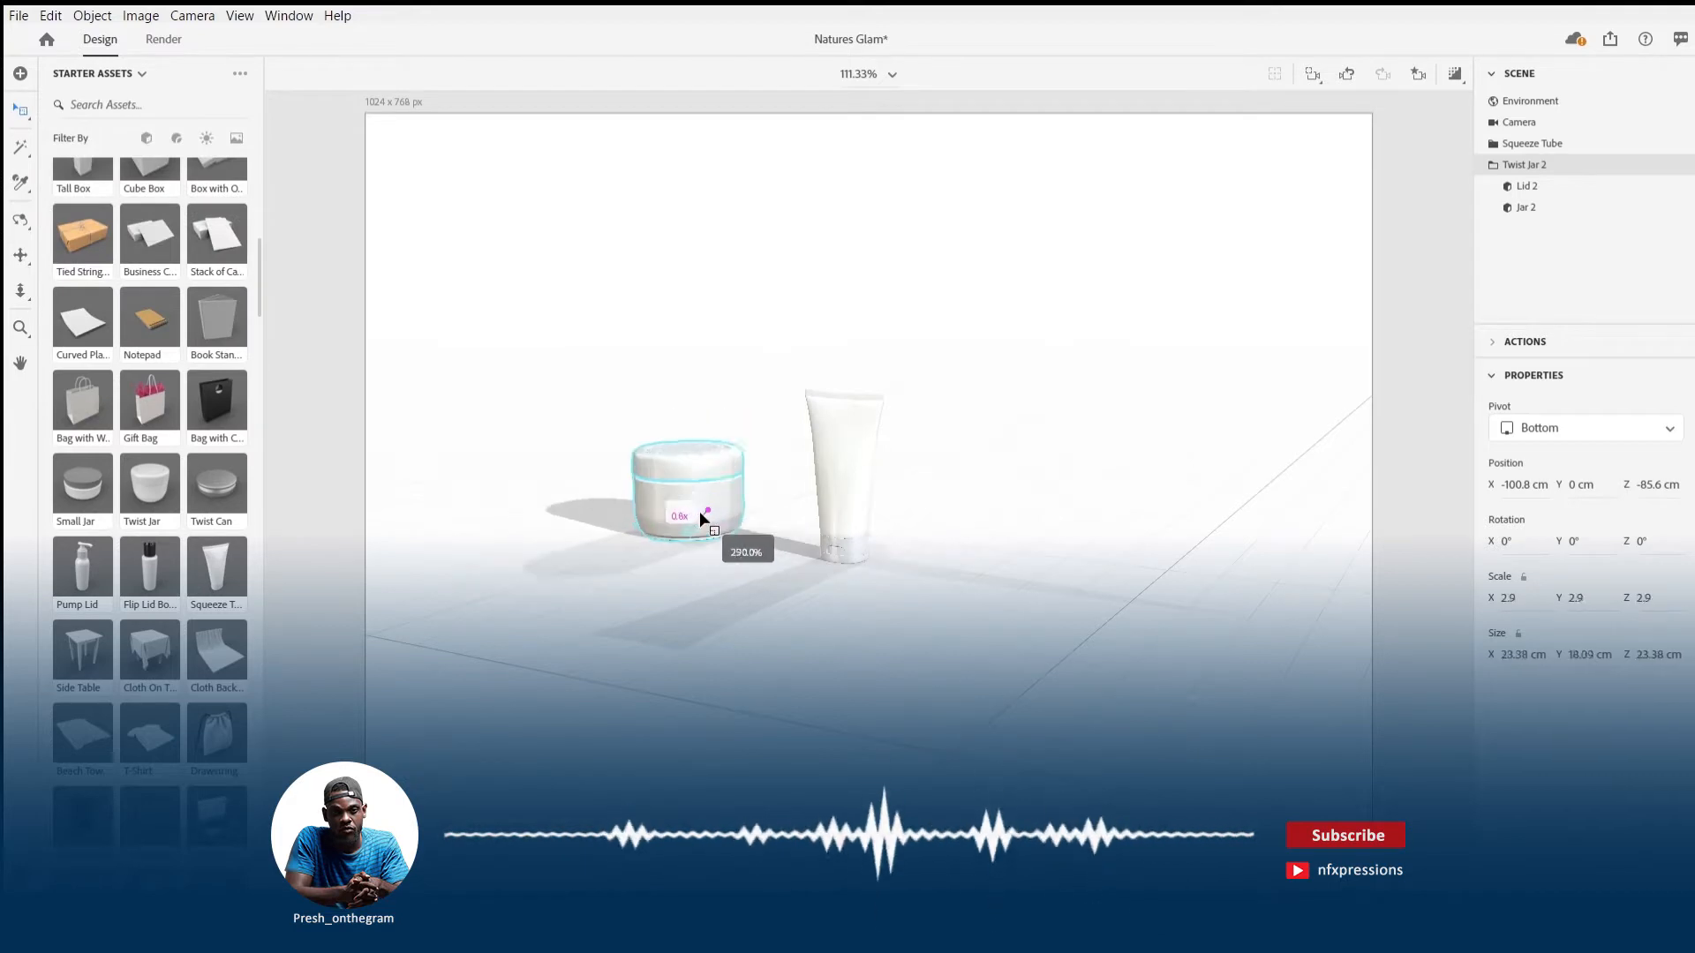
# Enlarge the twist jar, then add the flip-lid bottle, shrink it and slide it beside the tube.
pyautogui.moveTo(708, 509); pyautogui.dragTo(746, 551)
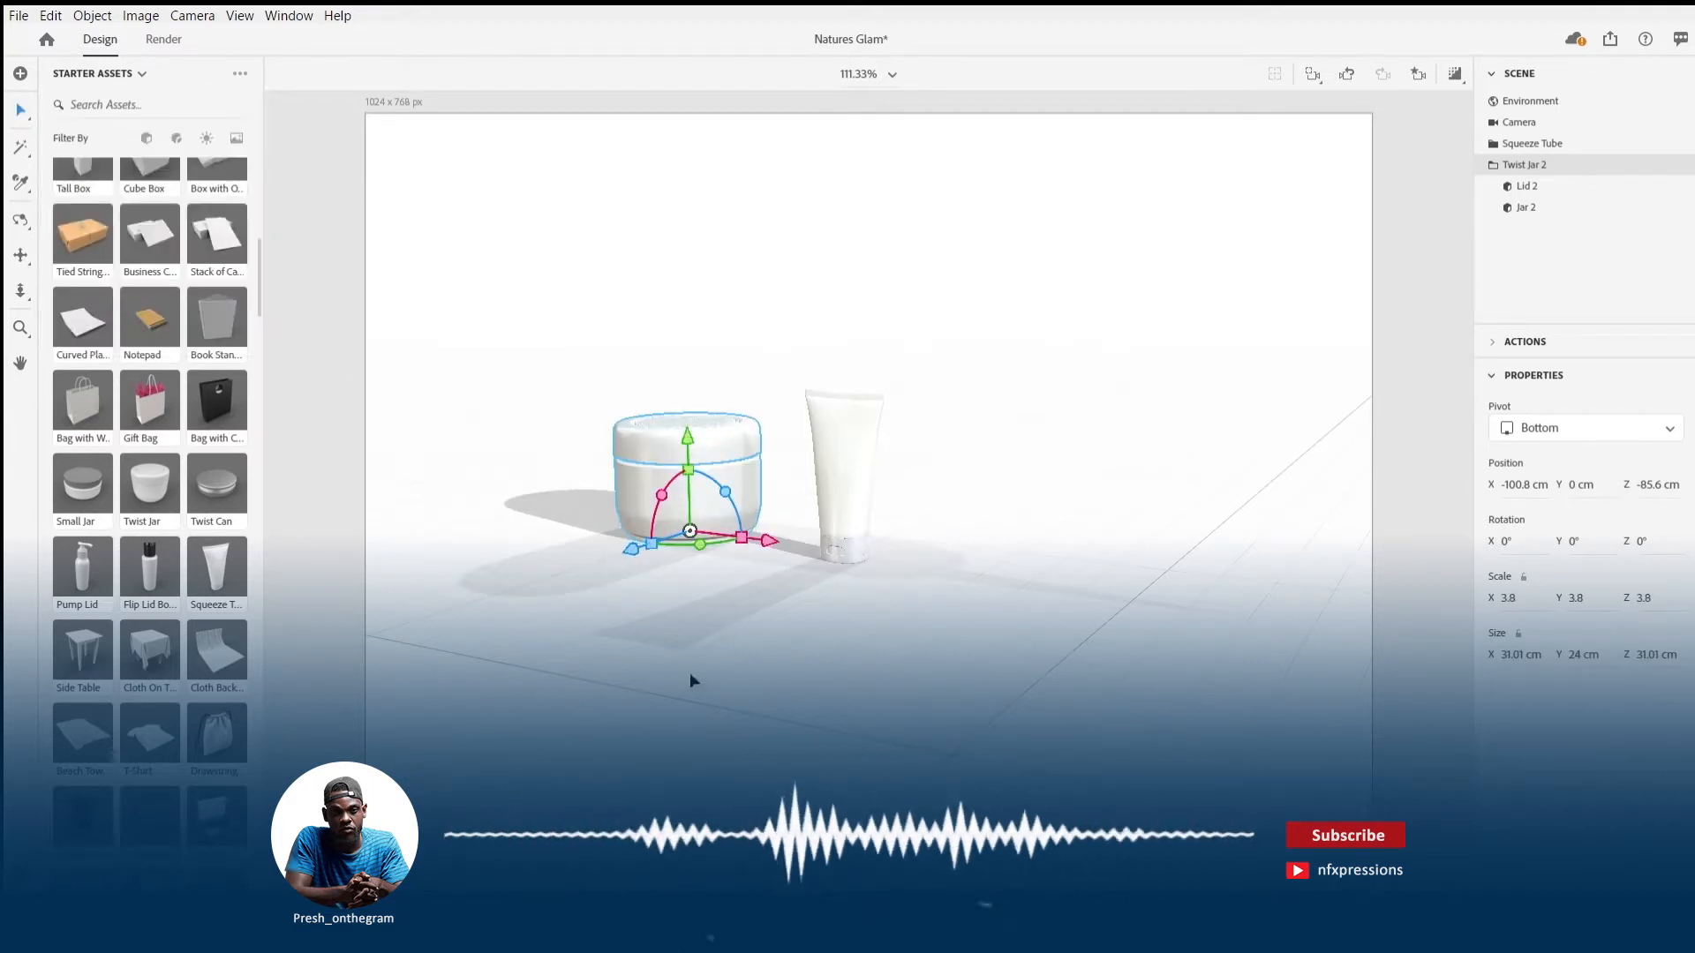
pyautogui.moveTo(690, 530); pyautogui.dragTo(776, 565)
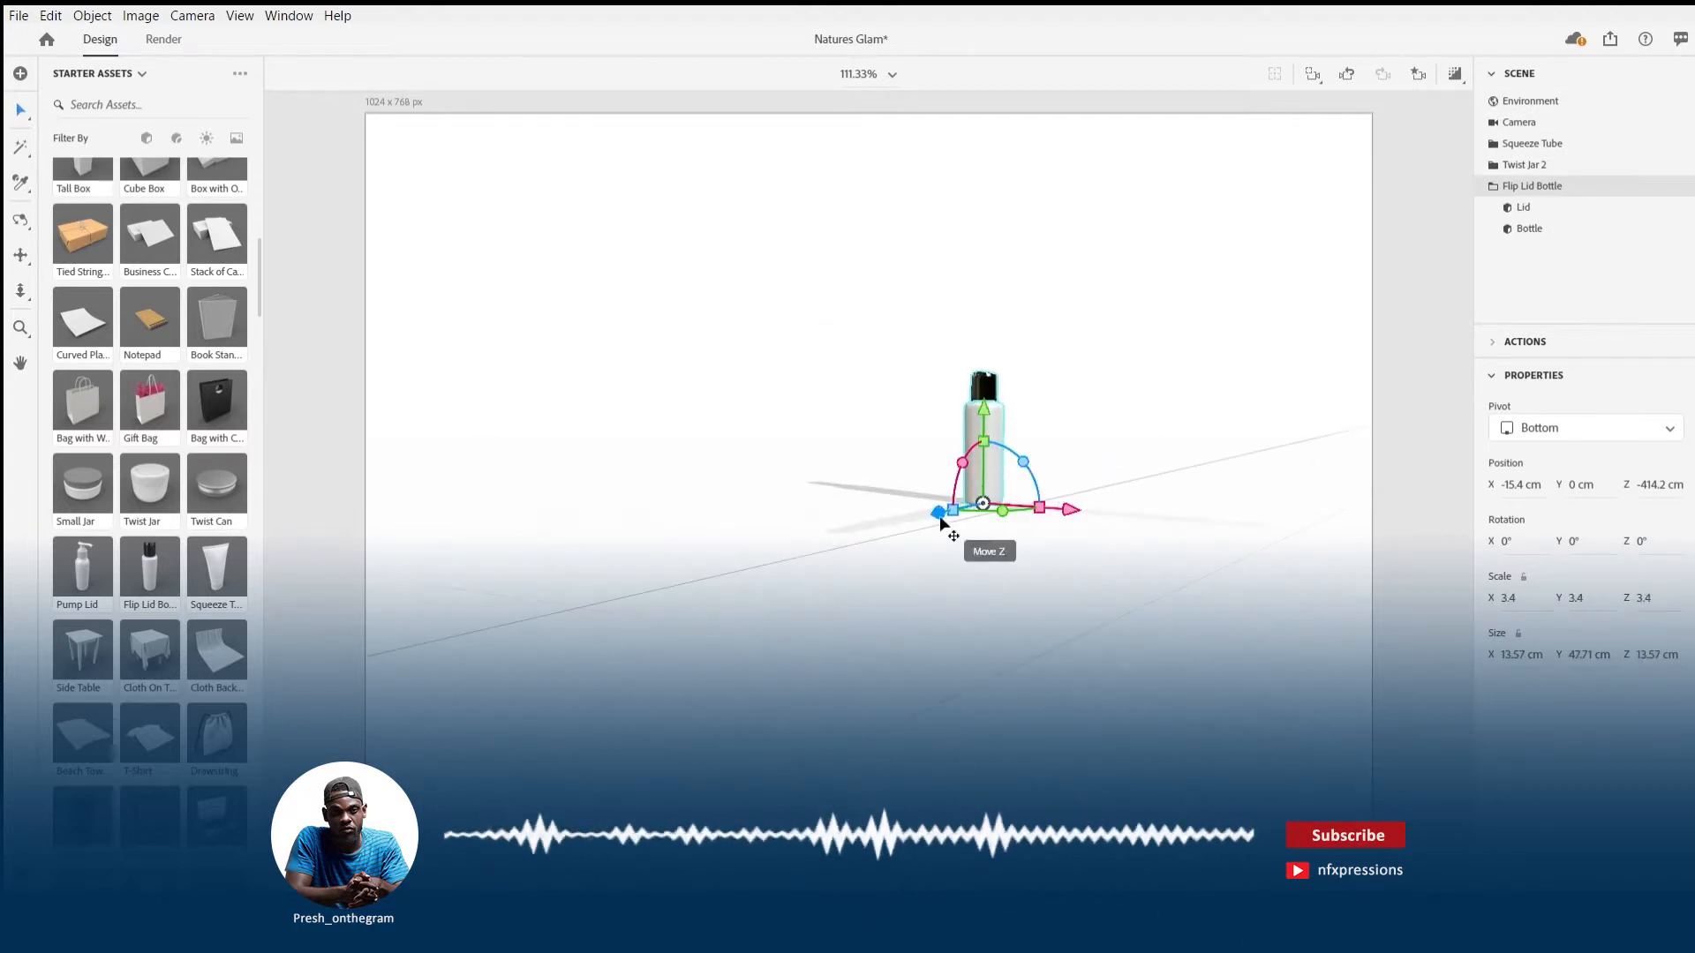
pyautogui.moveTo(981, 500); pyautogui.dragTo(862, 573)
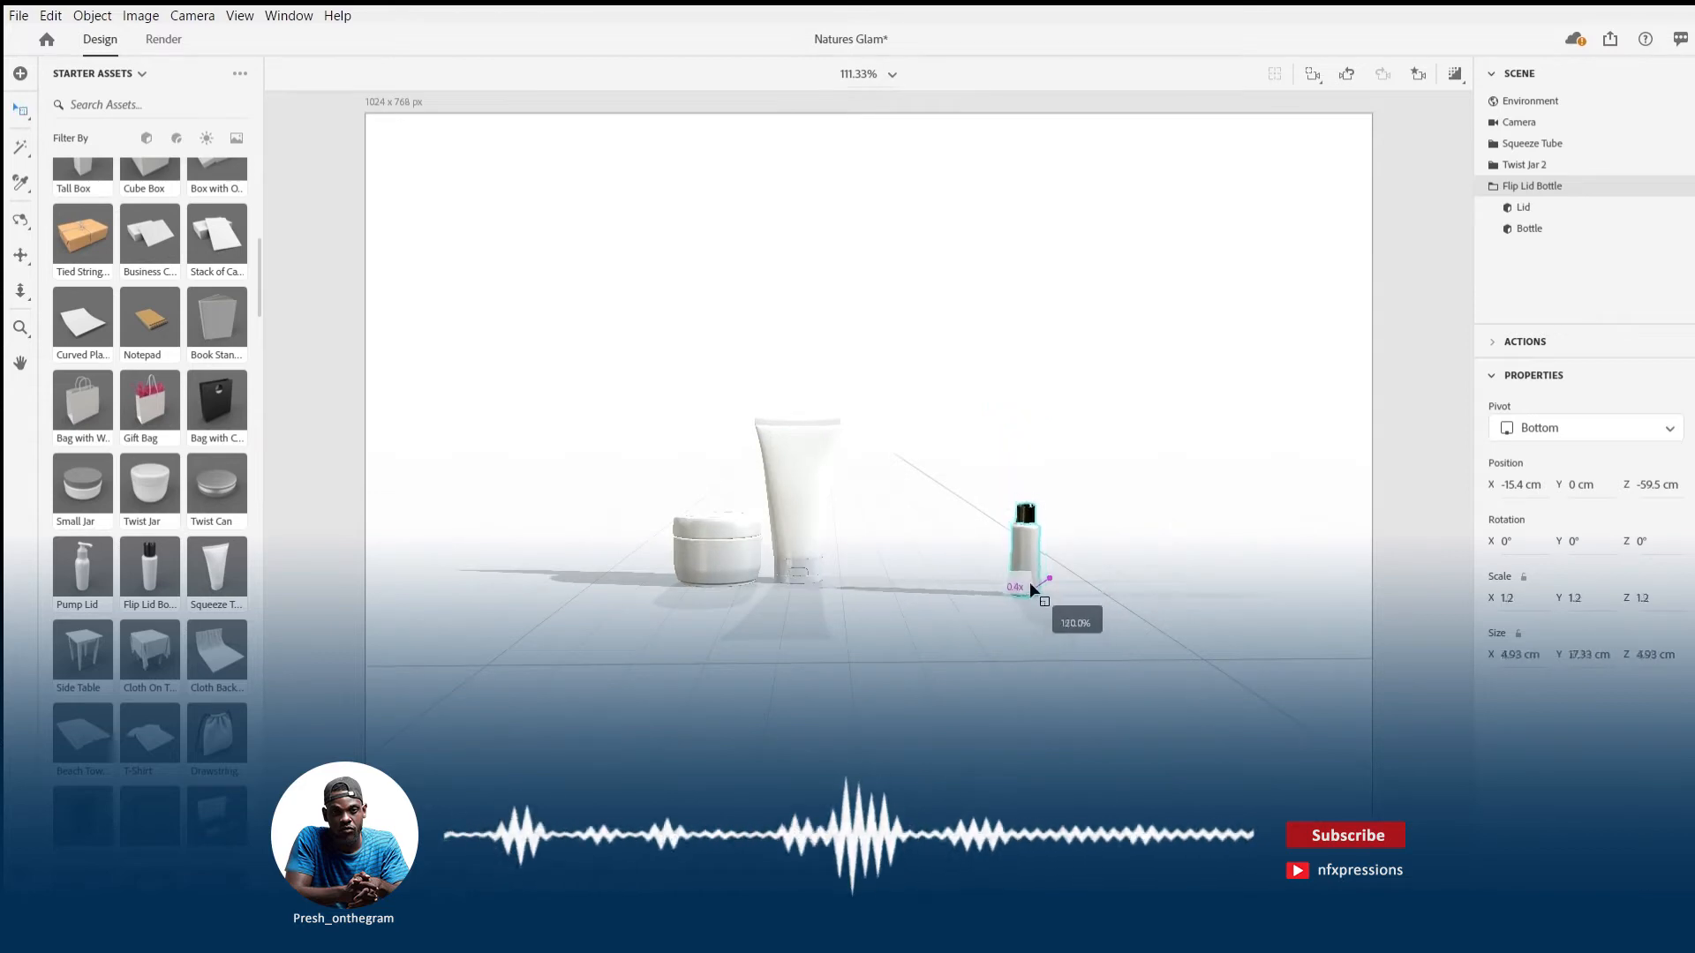
pyautogui.moveTo(1044, 583); pyautogui.dragTo(875, 583)
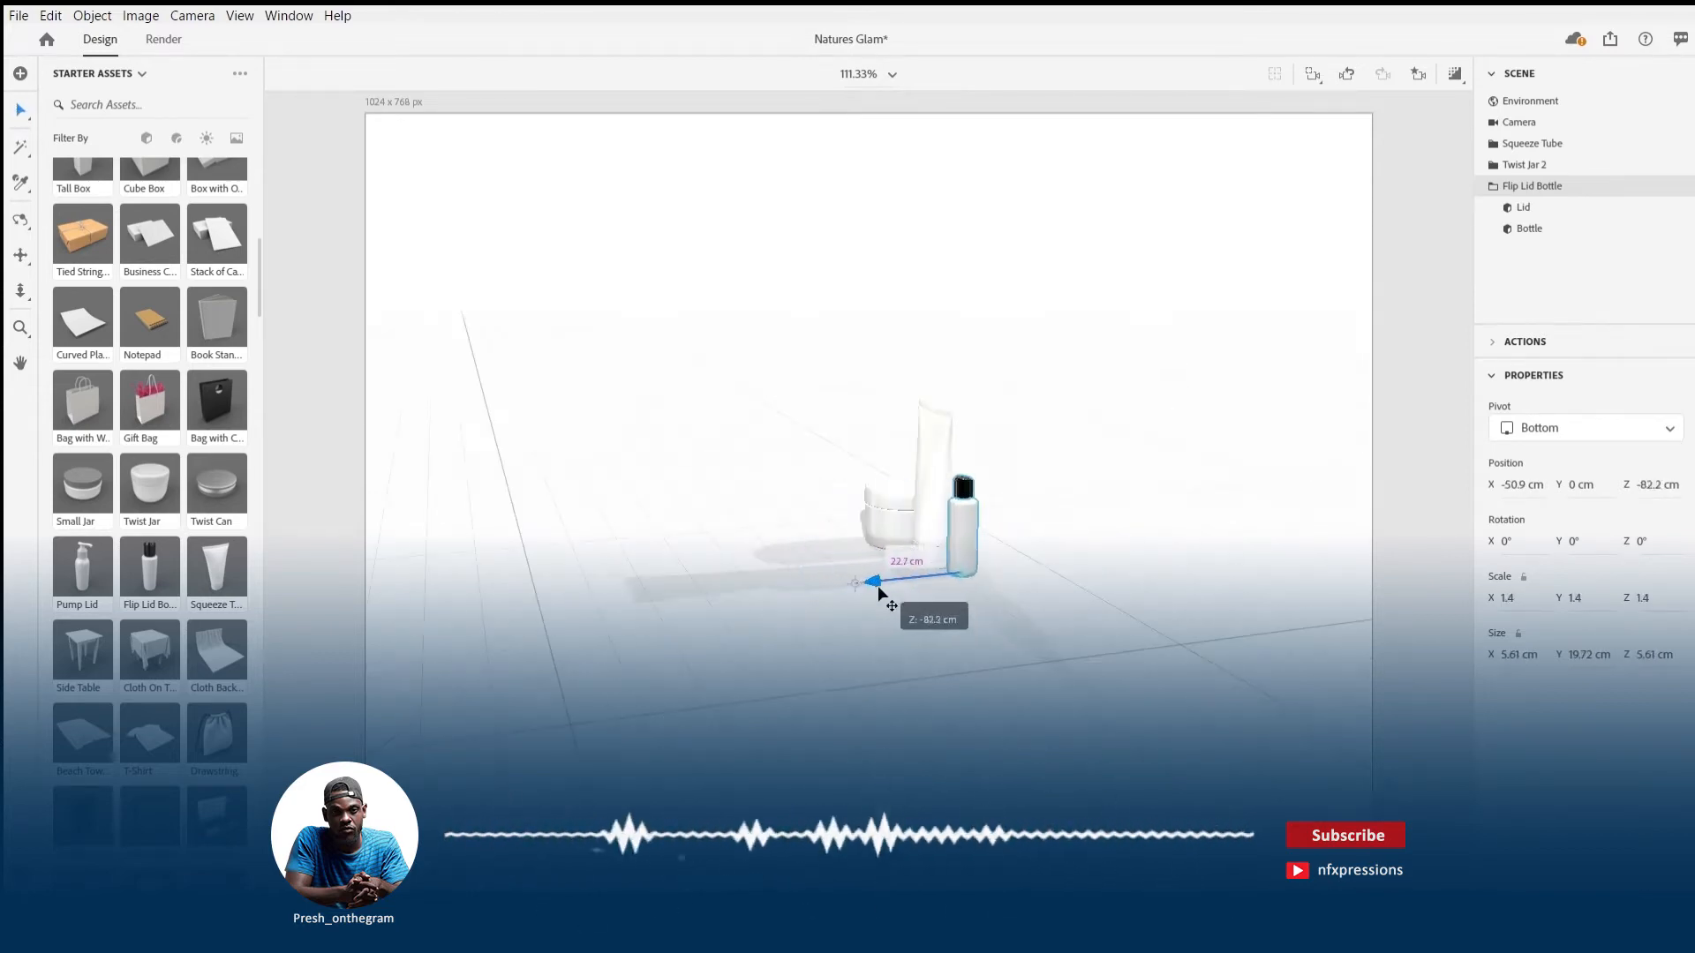
pyautogui.moveTo(873, 581); pyautogui.dragTo(938, 568)
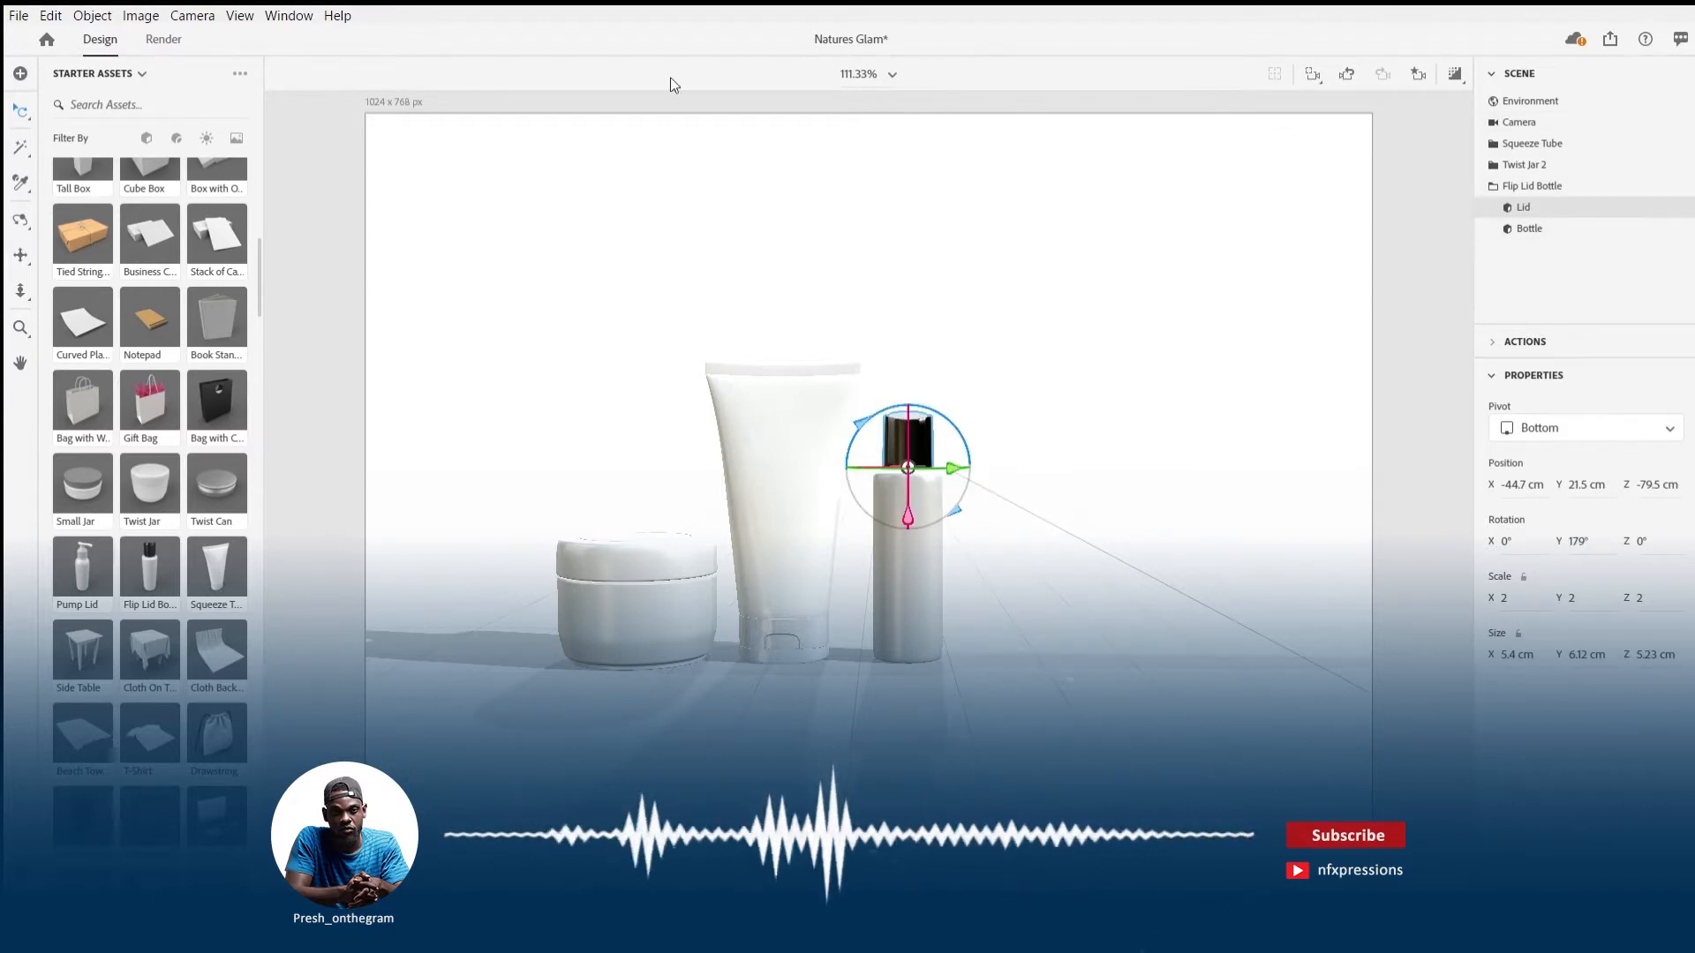
pyautogui.click(1529, 101)
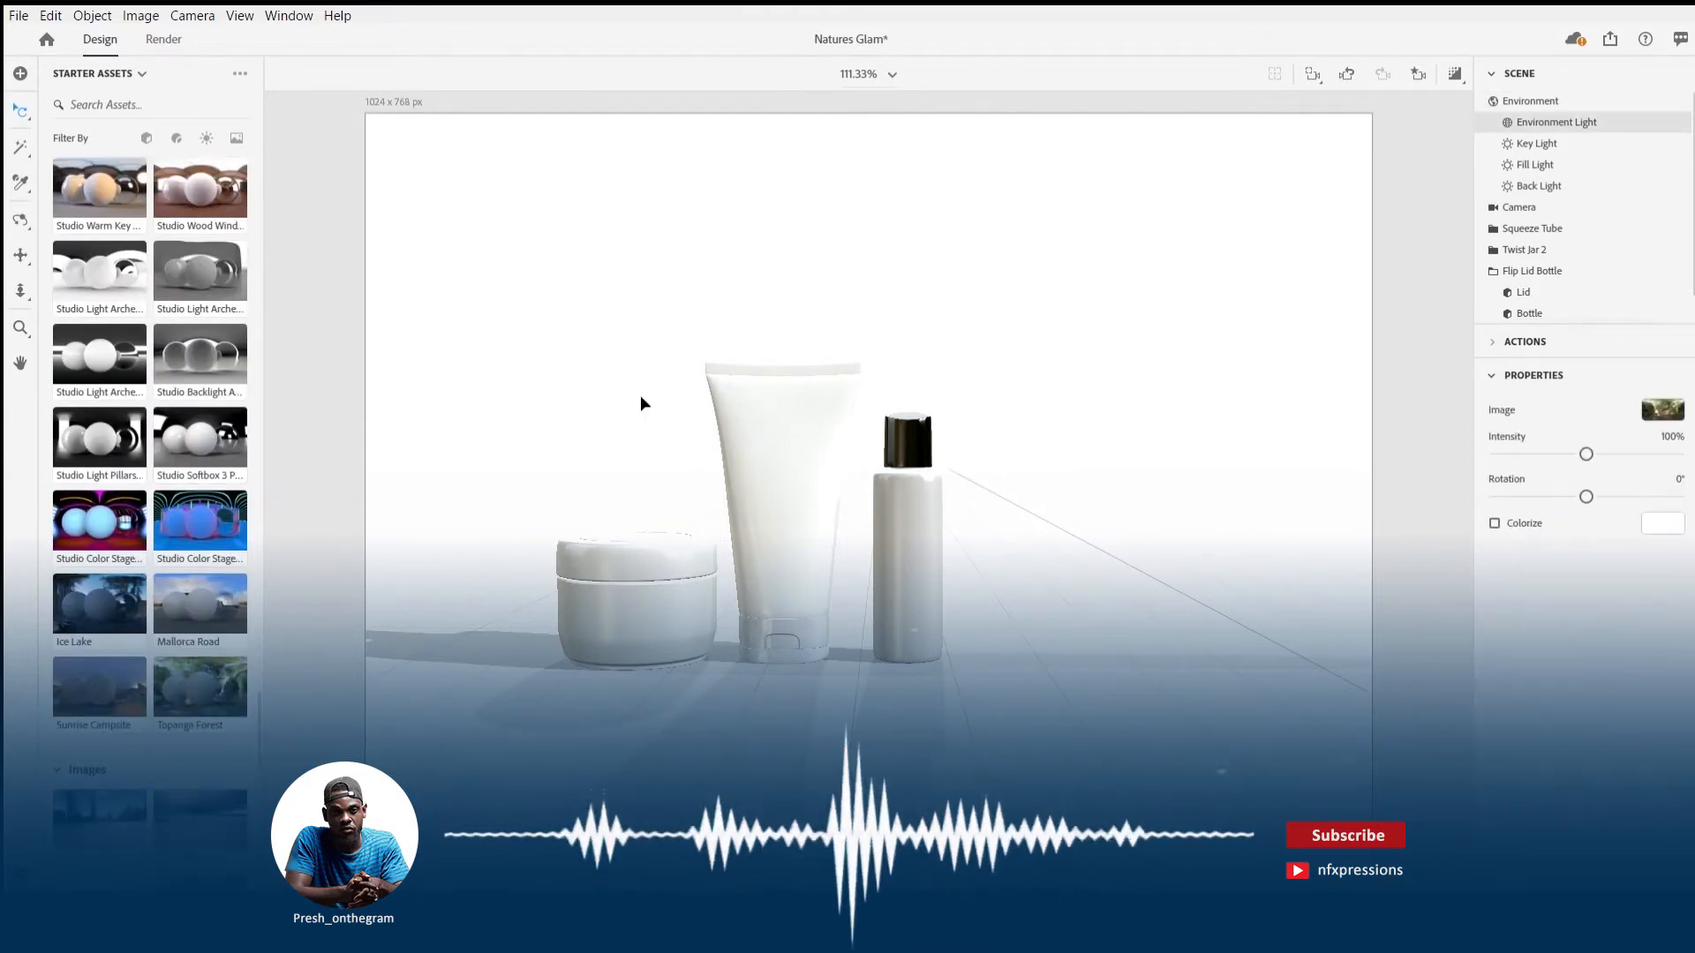
# Drop the Starter Assets Table image into Background Image as the blurred tabletop backdrop.
pyautogui.scroll(-3)
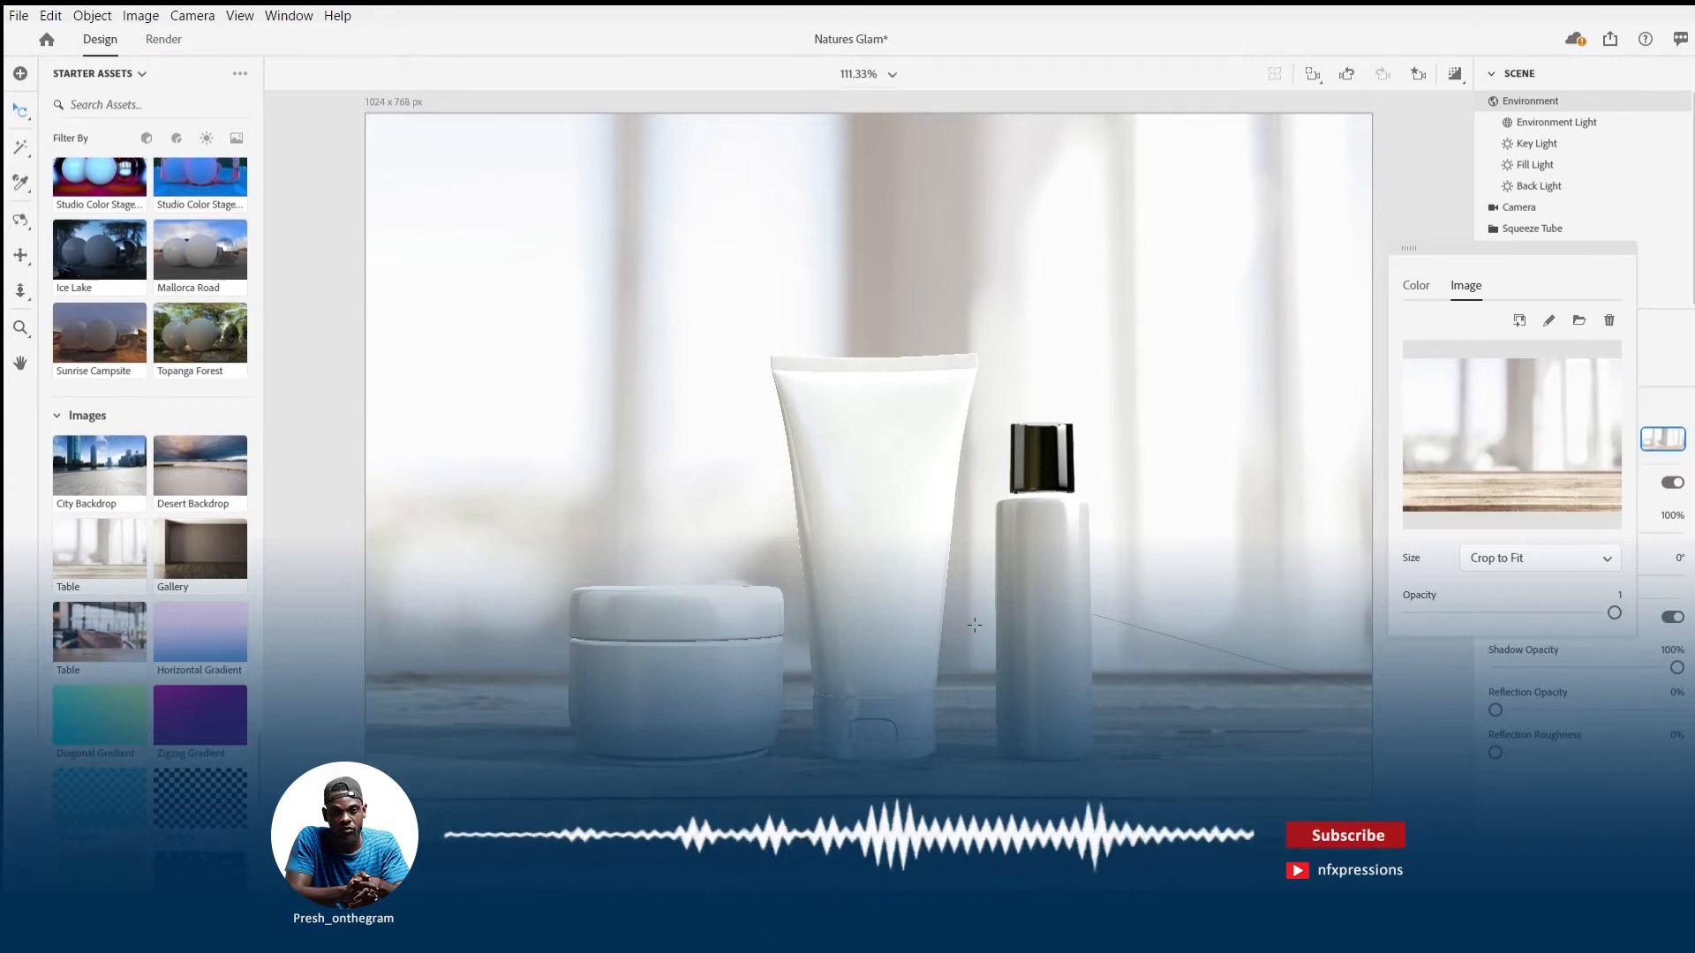
pyautogui.moveTo(1188, 481)
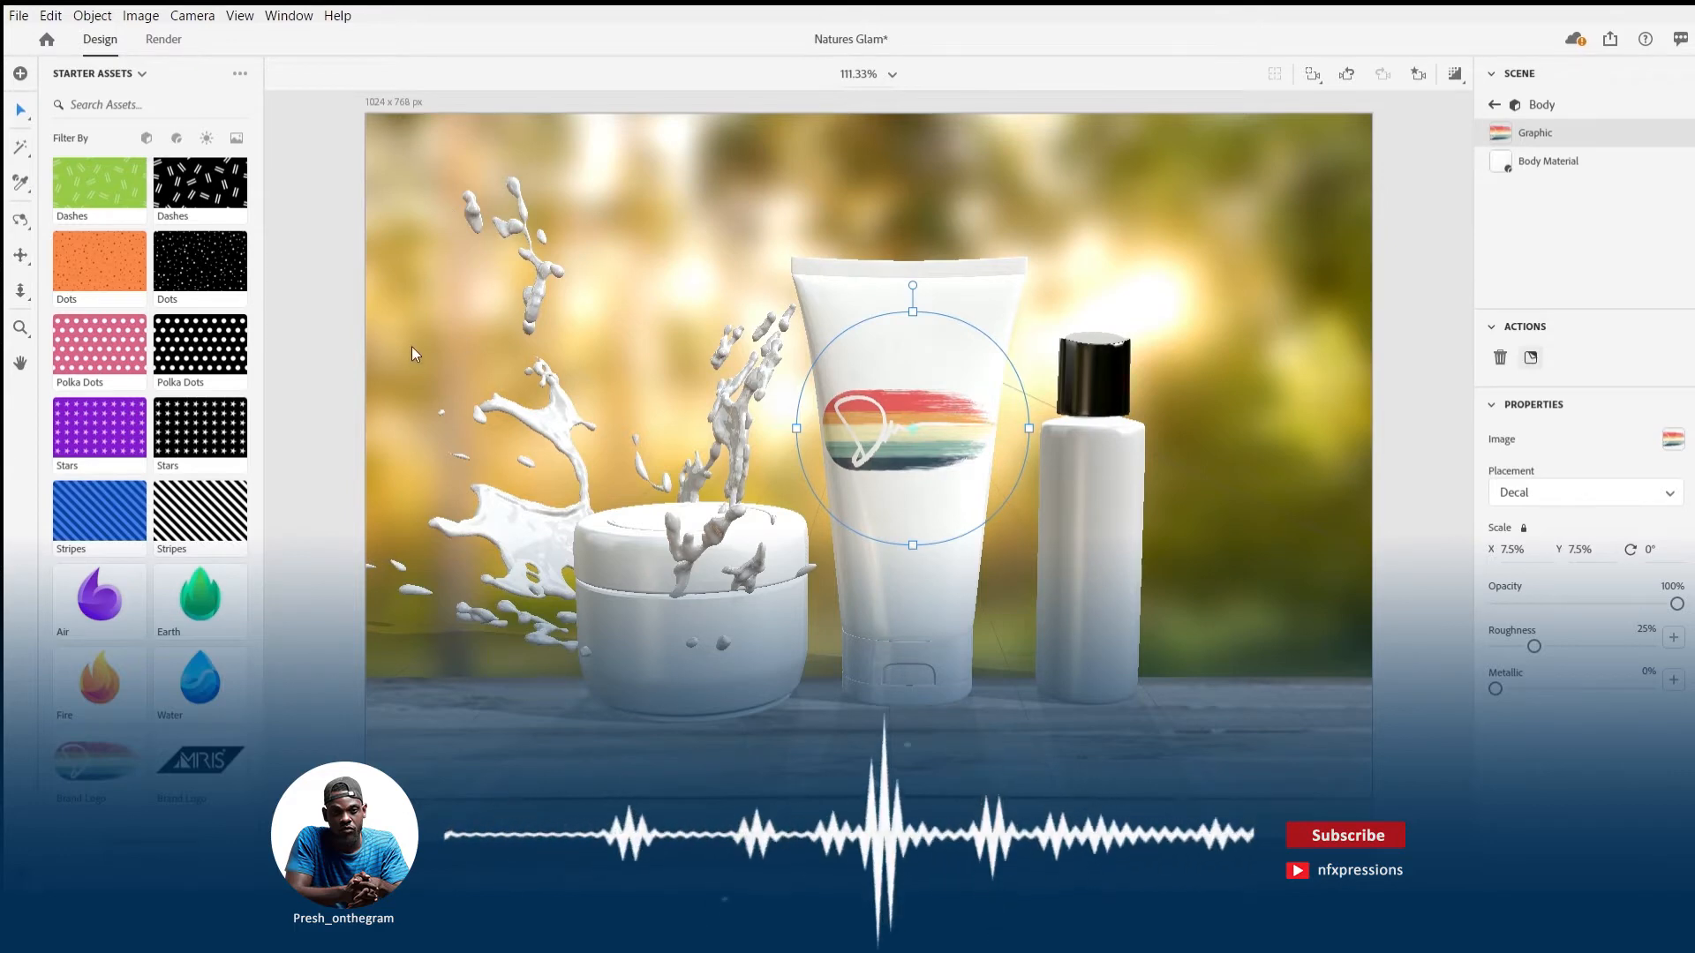
pyautogui.moveTo(690, 309)
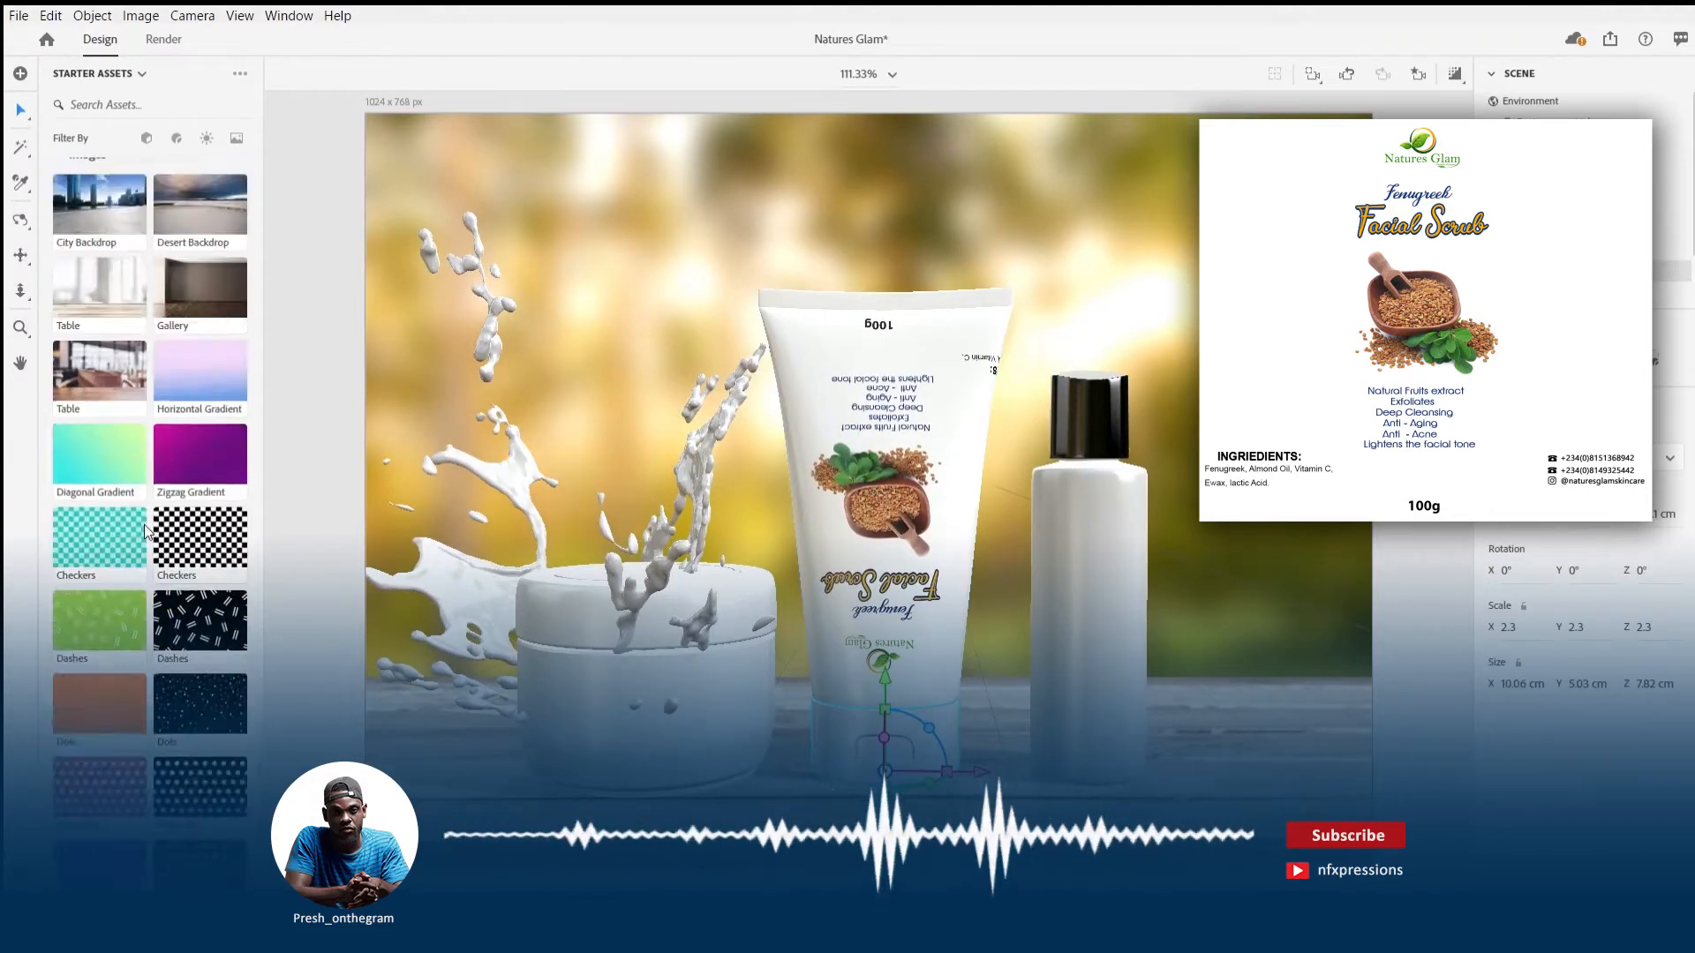
# Place the Fenugreek Facial Scrub label image on the tube body and scale the decal to fit.
pyautogui.scroll(-3)
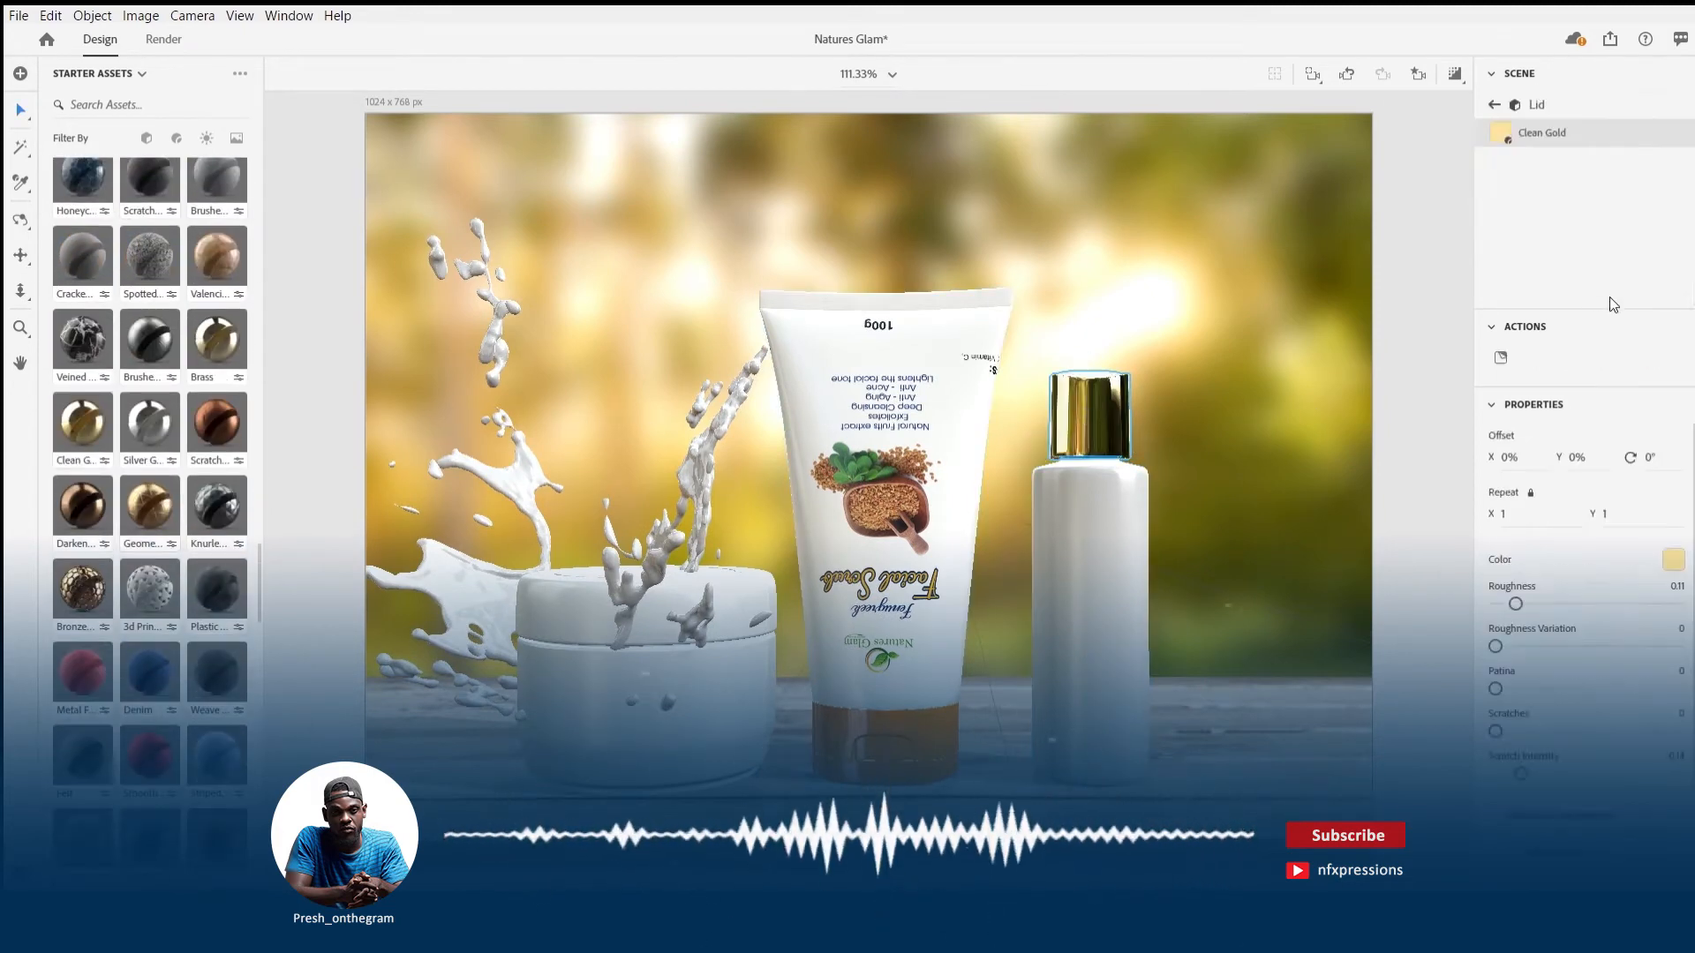
# Apply Clean Gold to the bottle lid and set the body's base color to 1A1717.
pyautogui.click(1672, 558)
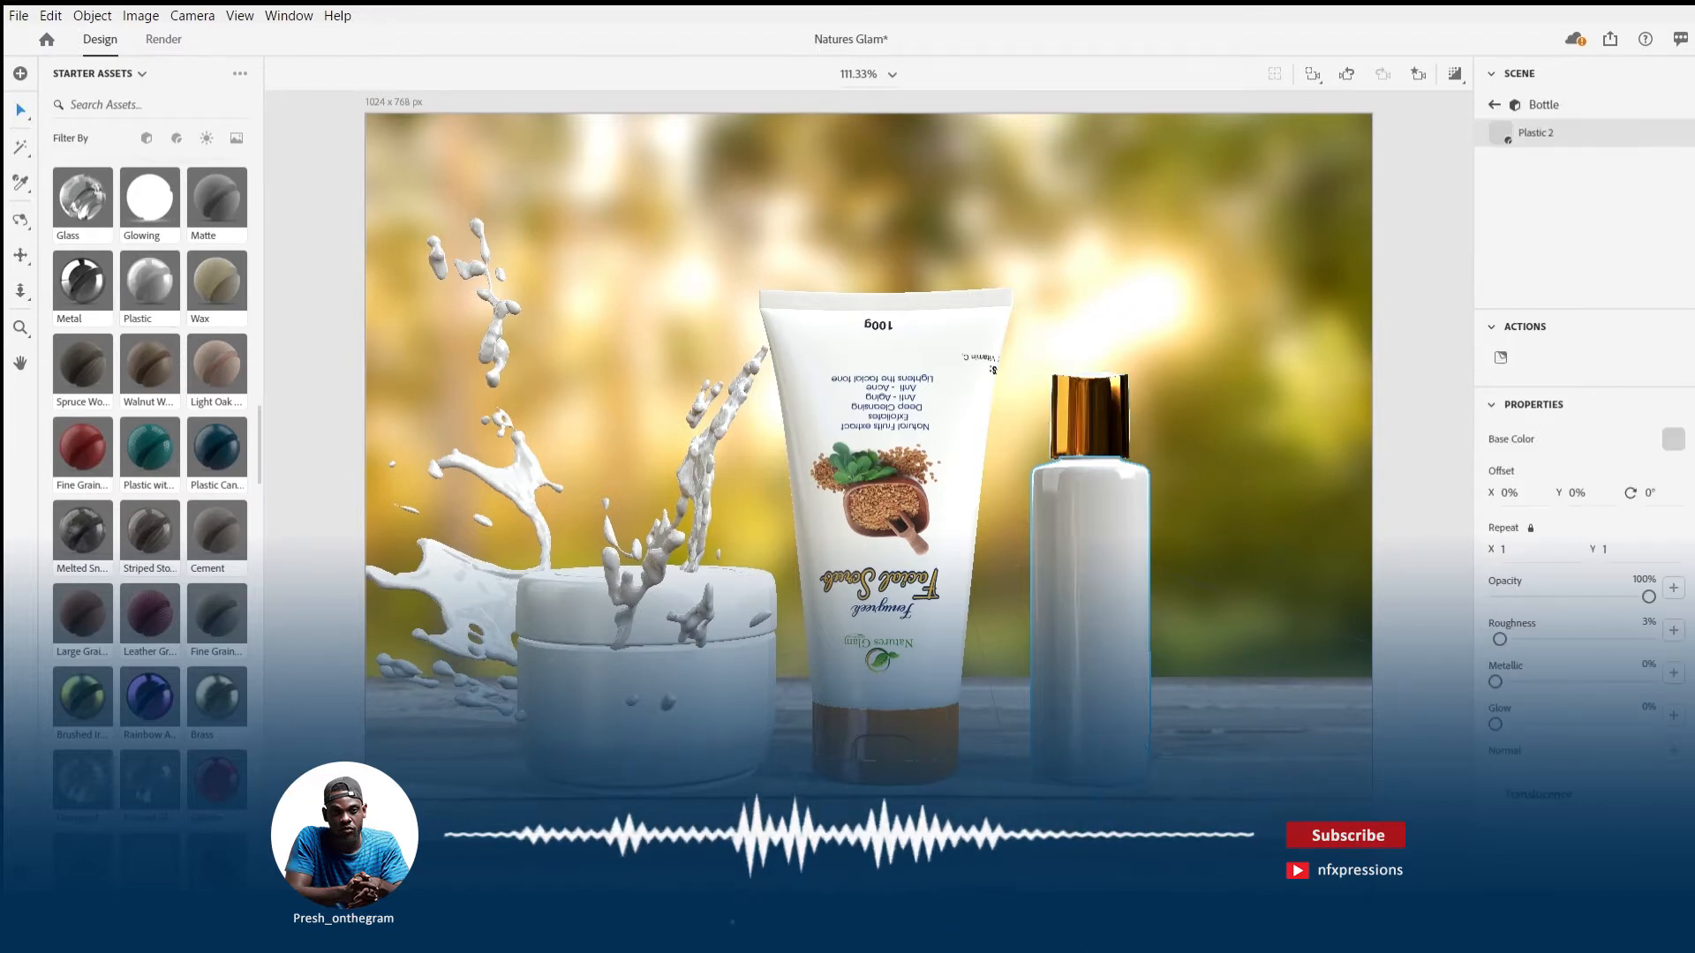
pyautogui.click(1675, 438)
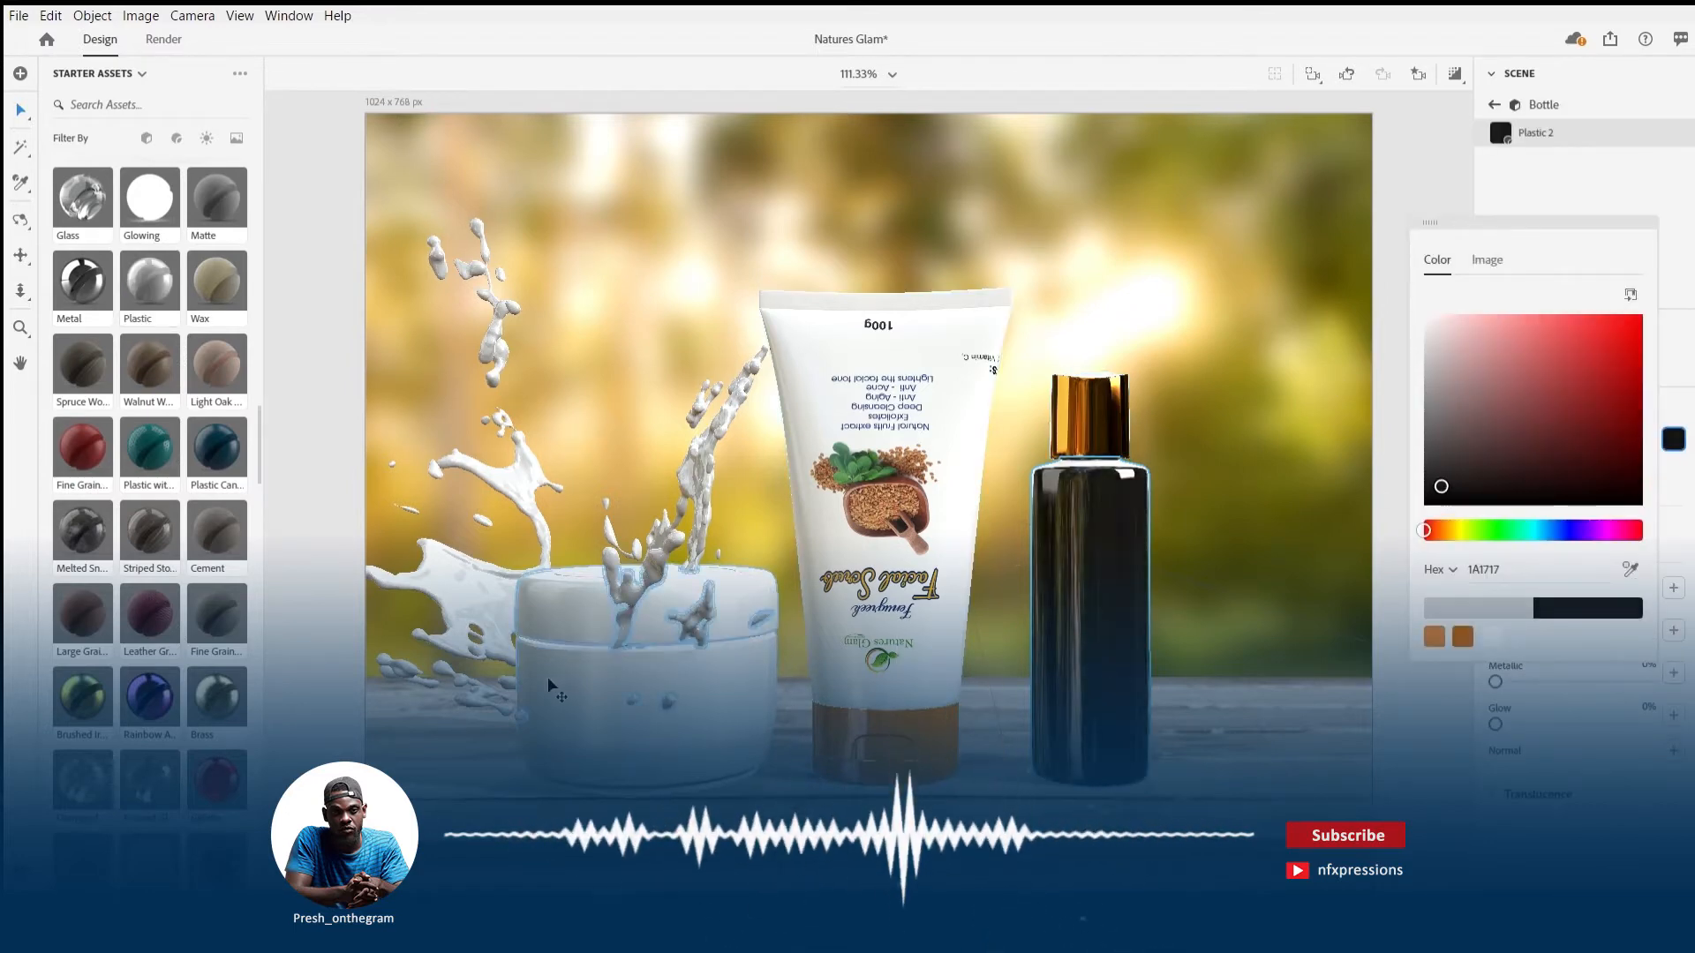
pyautogui.click(622, 569)
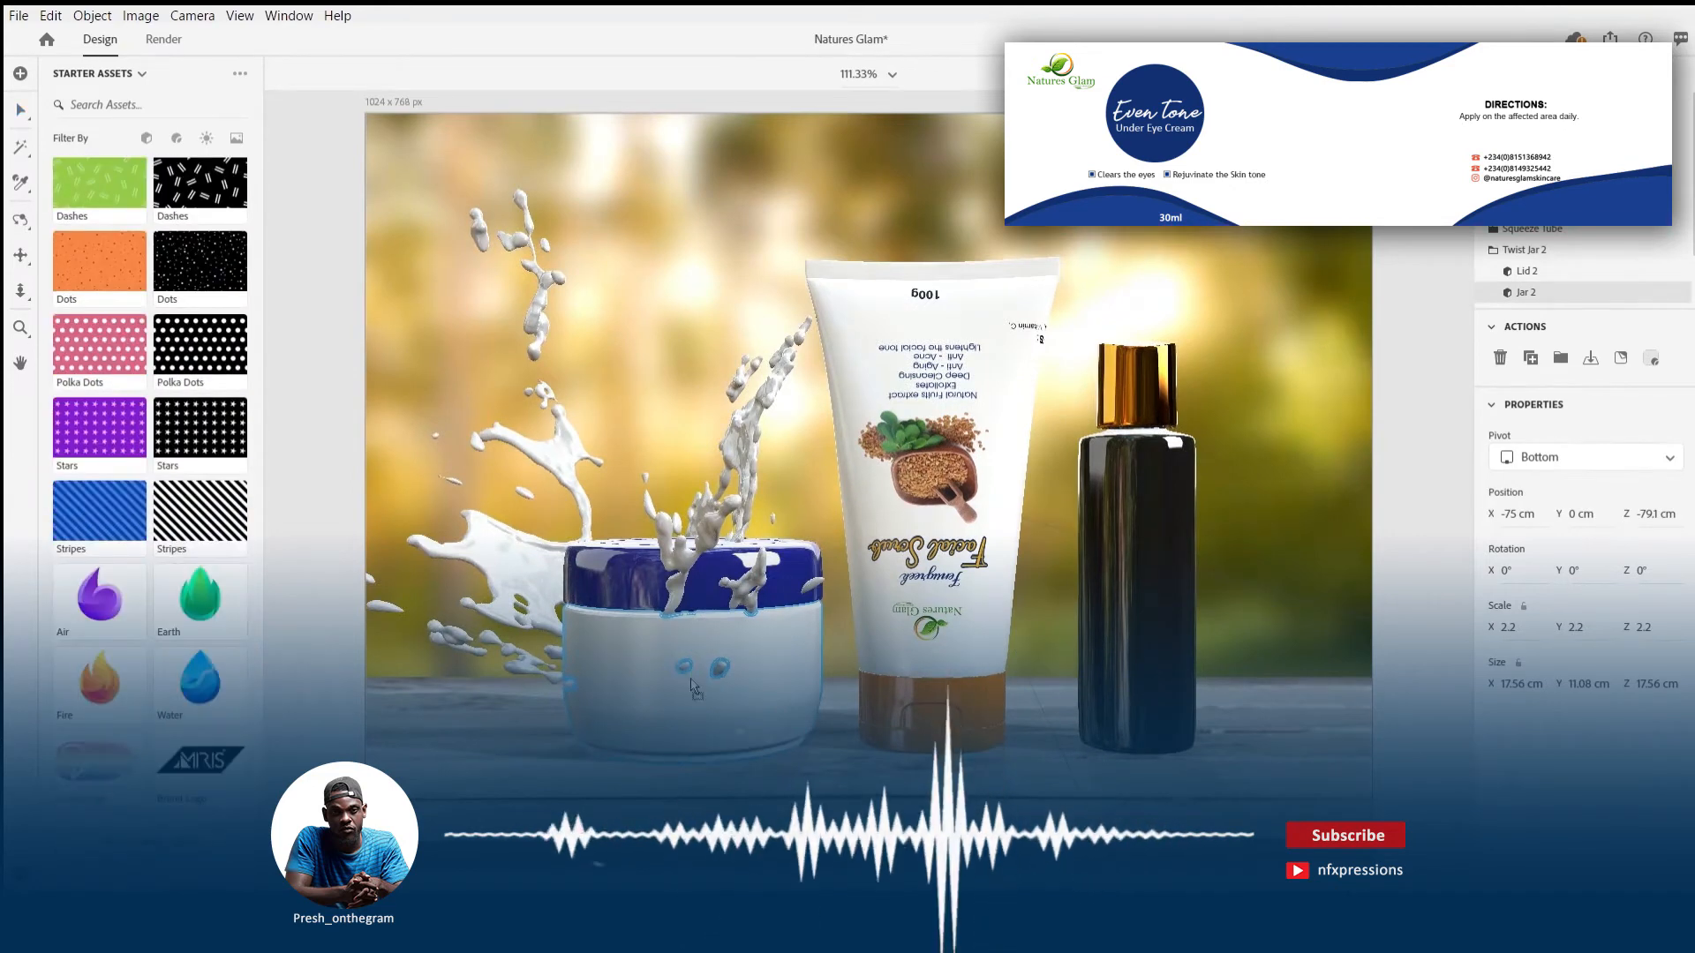
# Select Jar 2 and place the Even Tone Under Eye Cream label decal on it.
pyautogui.click(1532, 358)
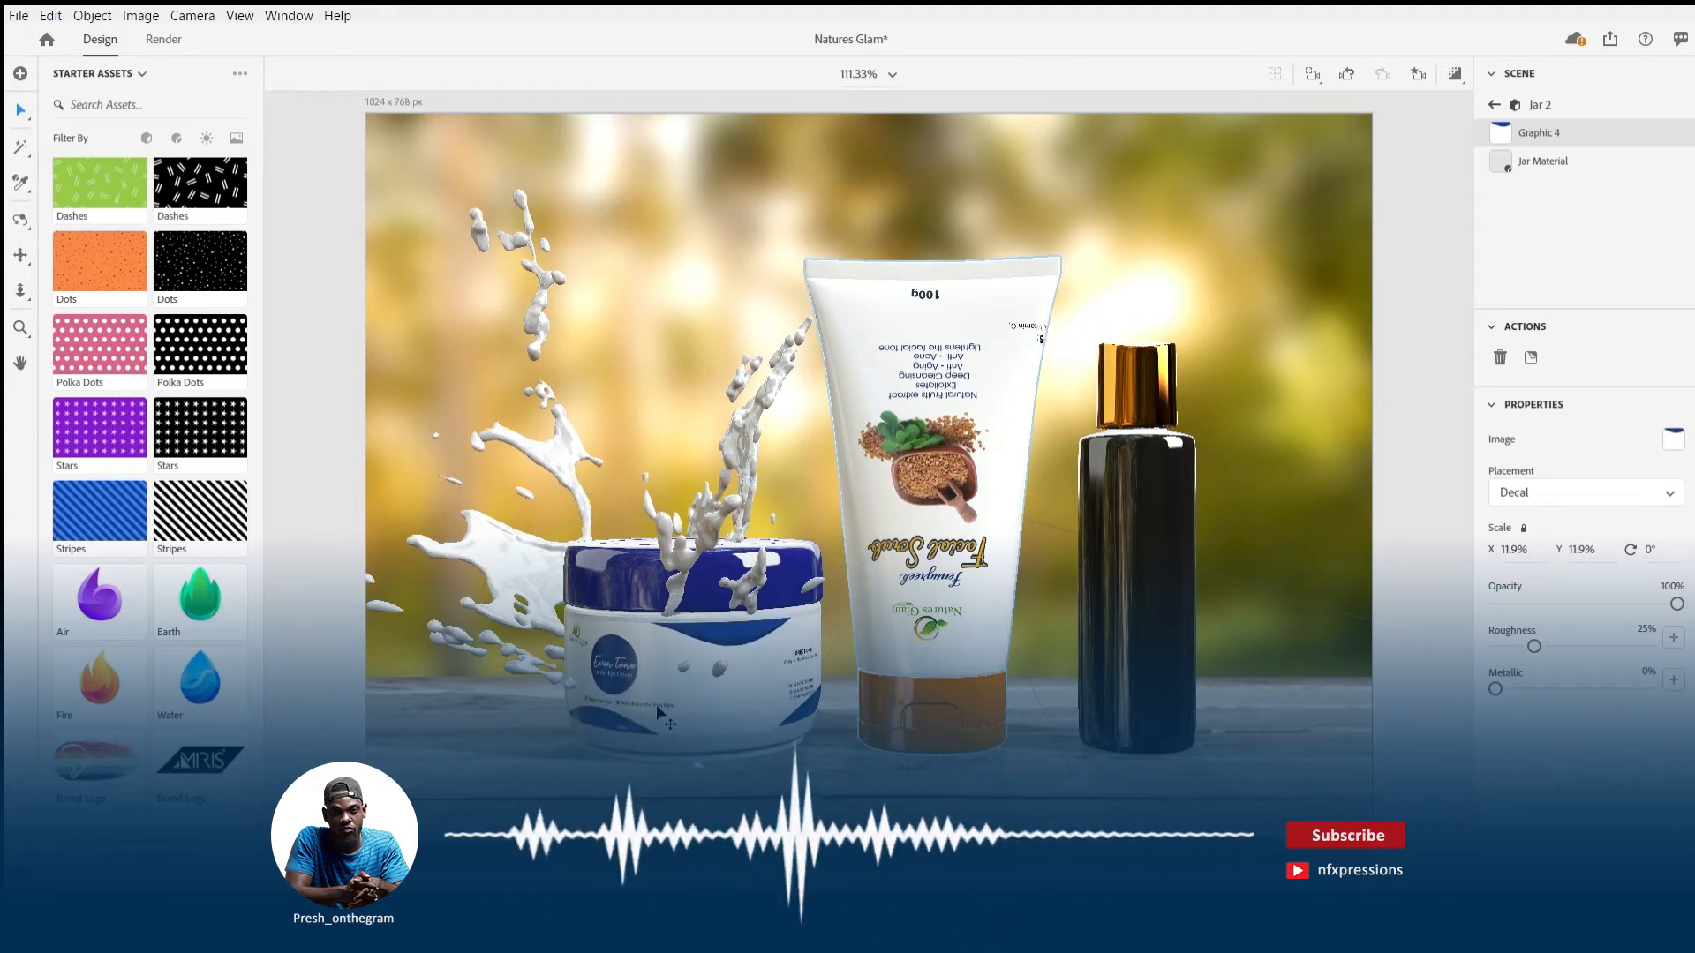
pyautogui.click(1135, 562)
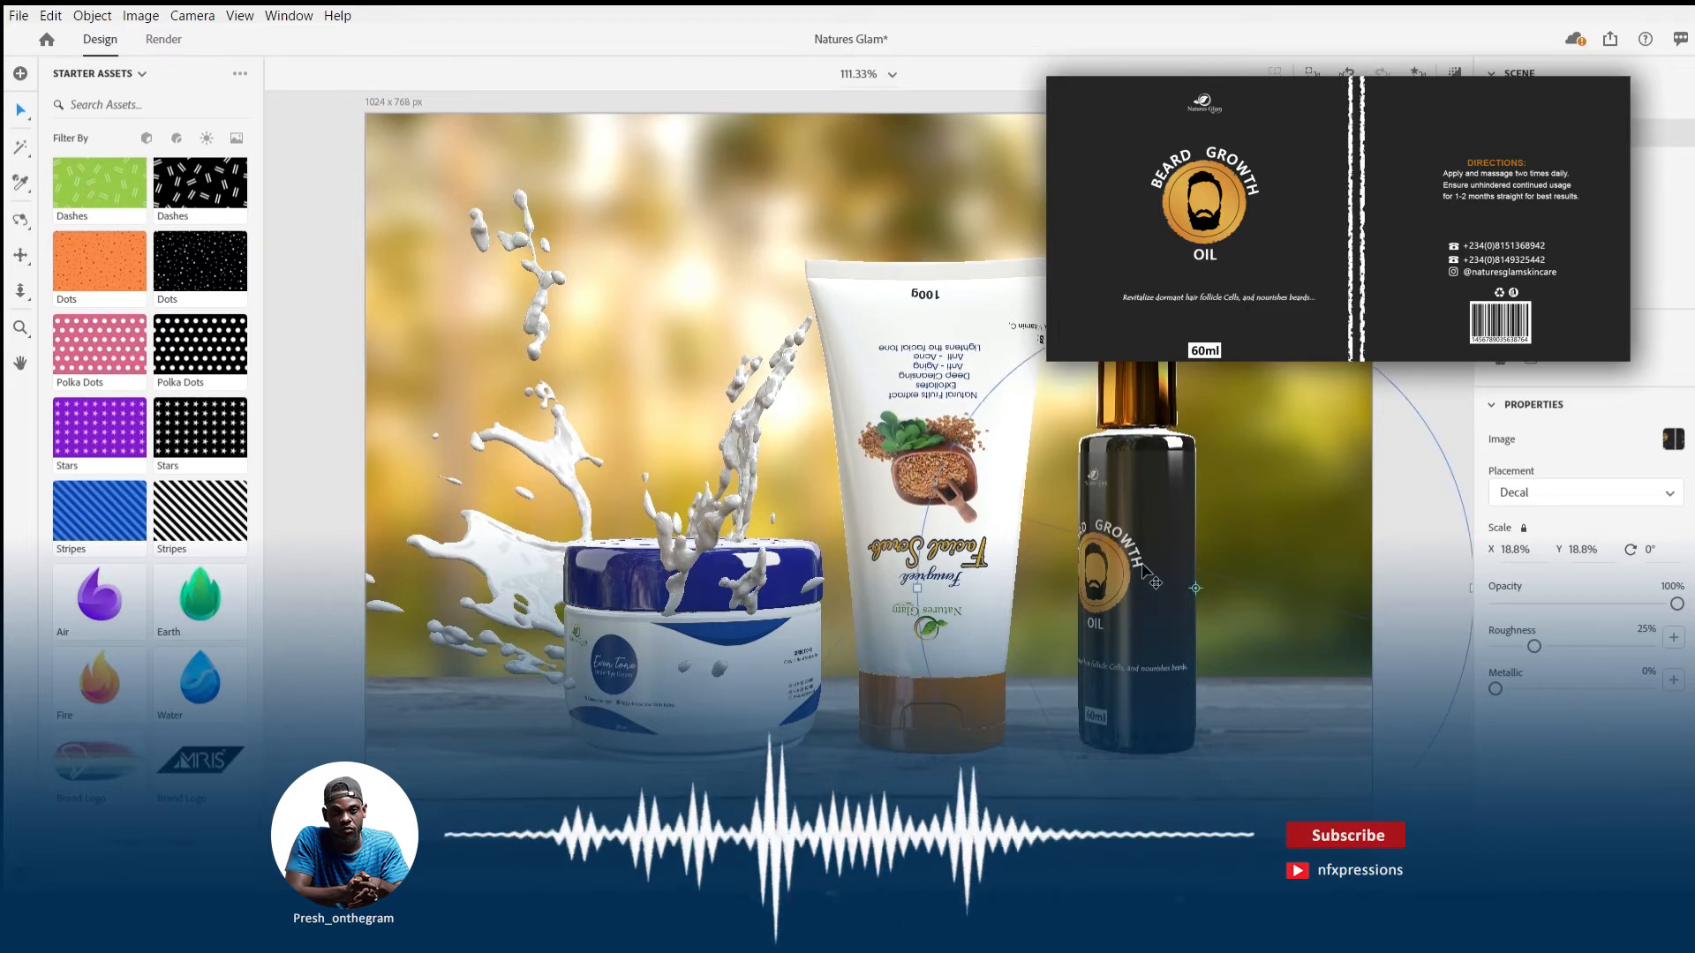
# Position the Beard Growth Oil label decal on the dark bottle.
pyautogui.click(1136, 562)
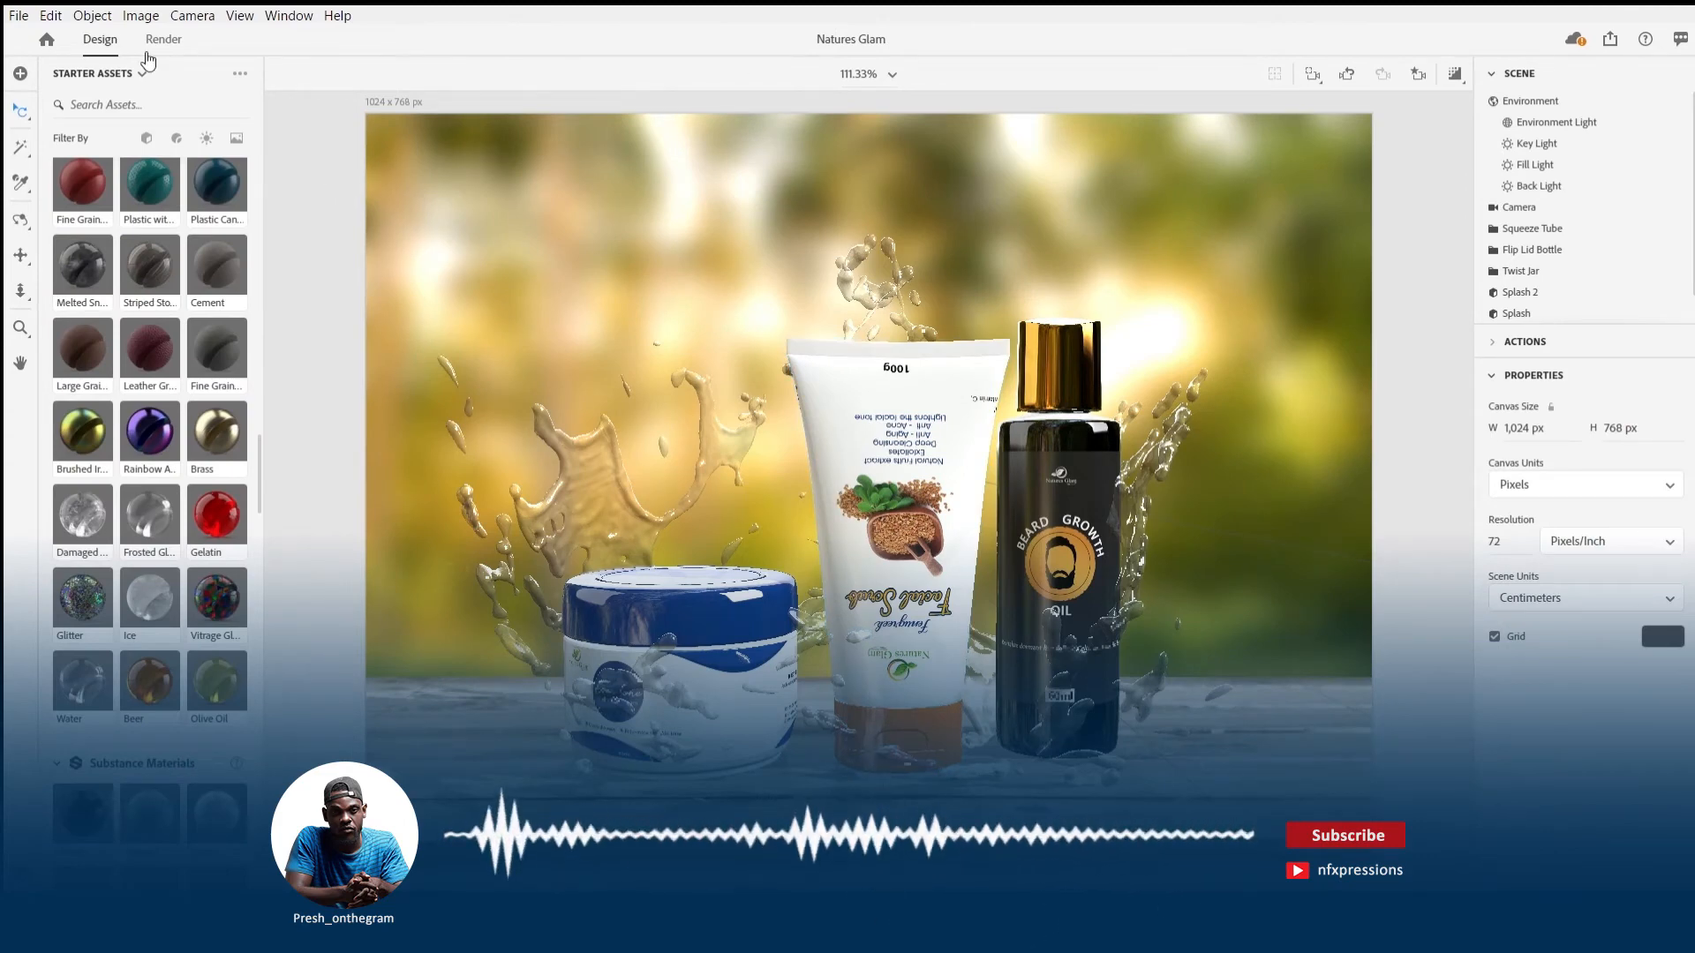
# Render the scene at High (Slow) quality as a 16 Bits/Channel PSD.
pyautogui.click(162, 38)
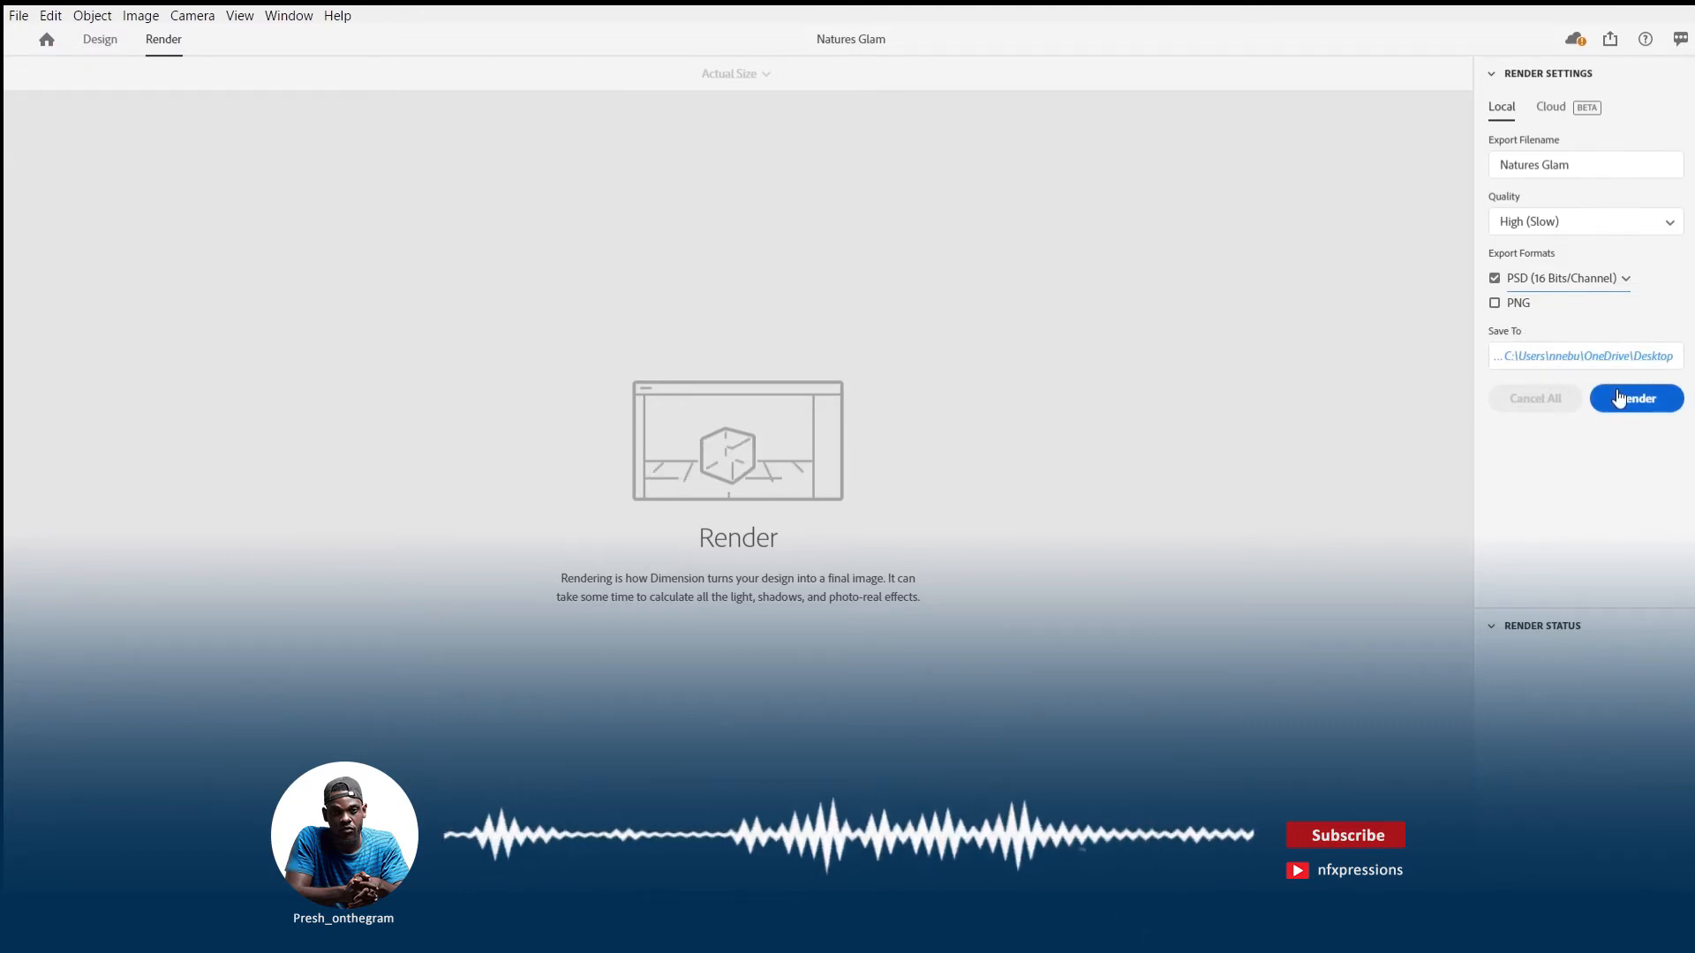
pyautogui.click(1636, 398)
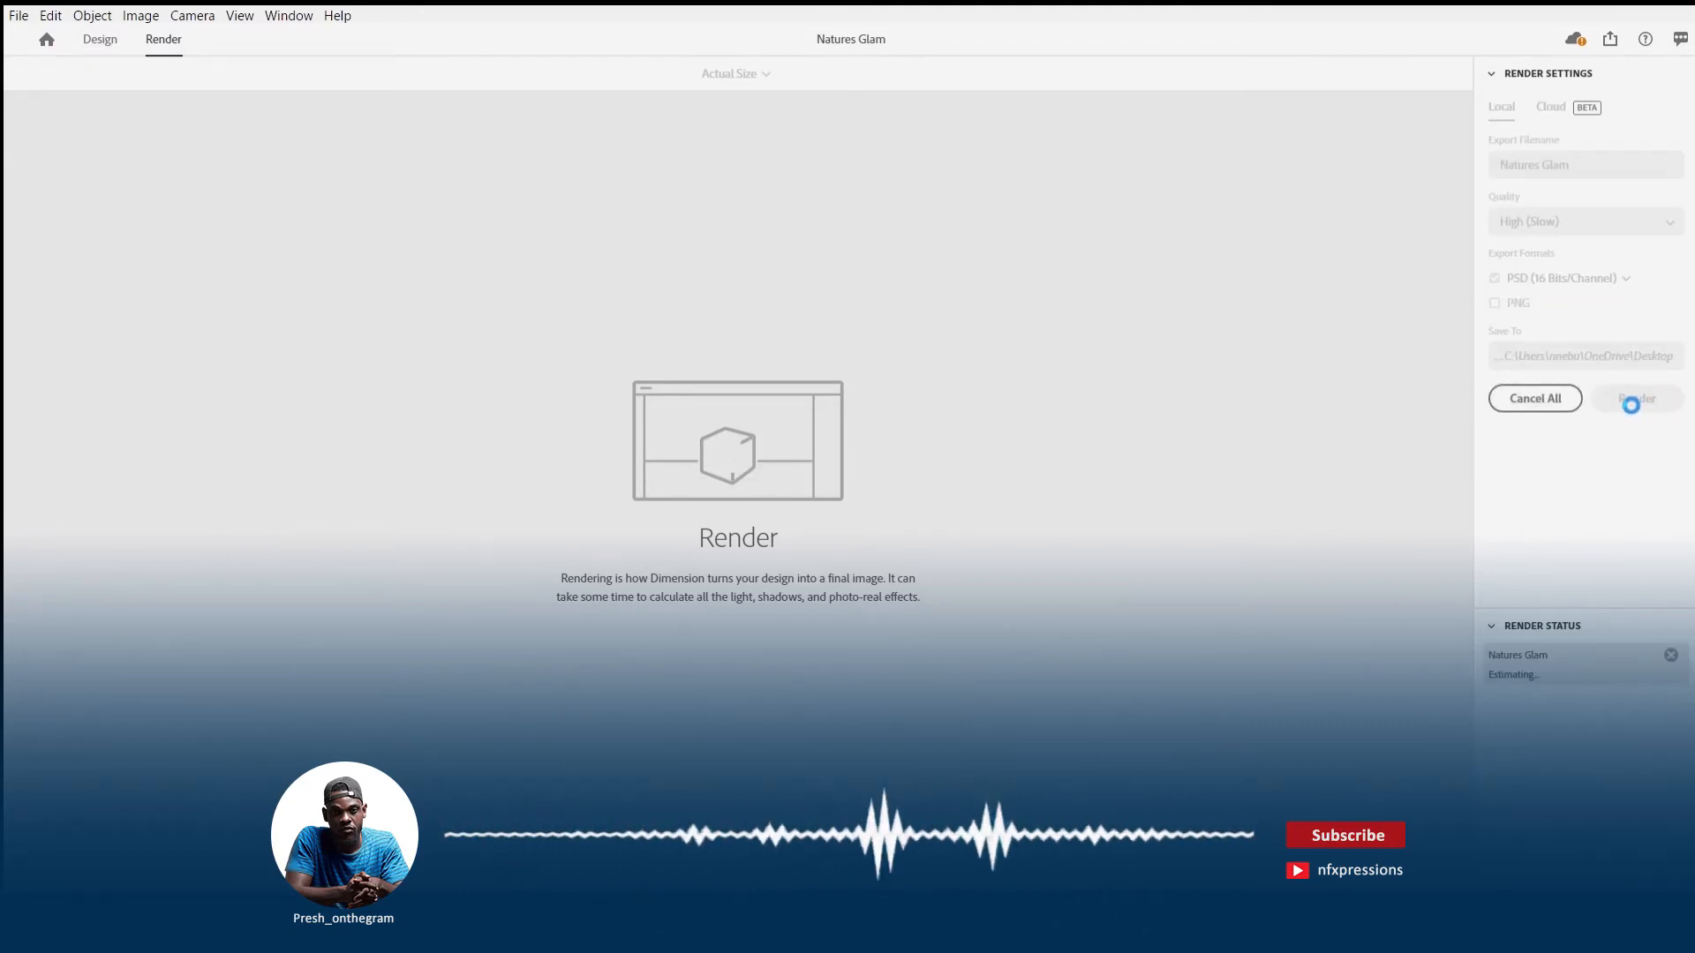